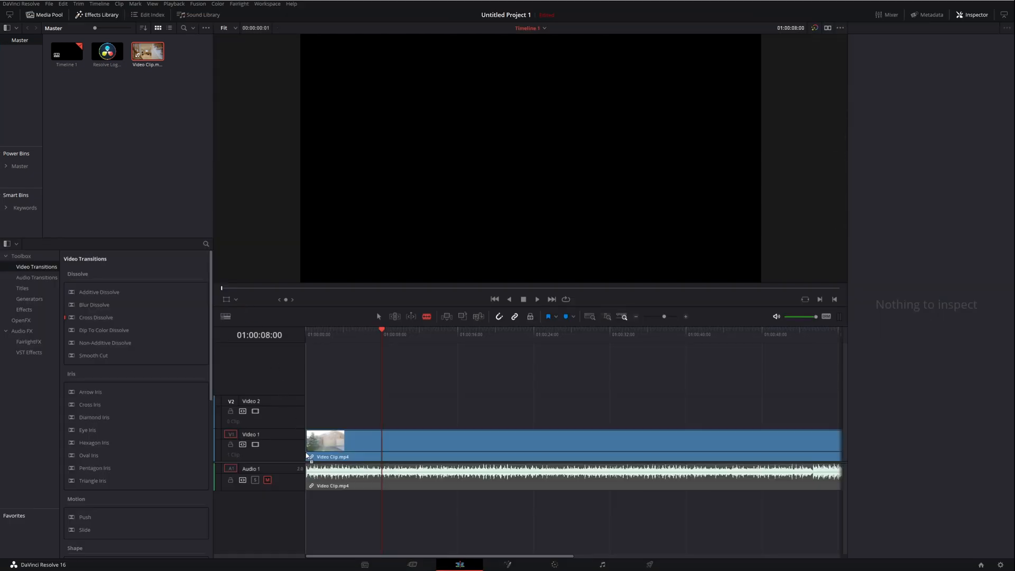
- Select the Video Clip.mp4 house-tour clip on V1 to show its composite and transform settings
left_click(336, 440)
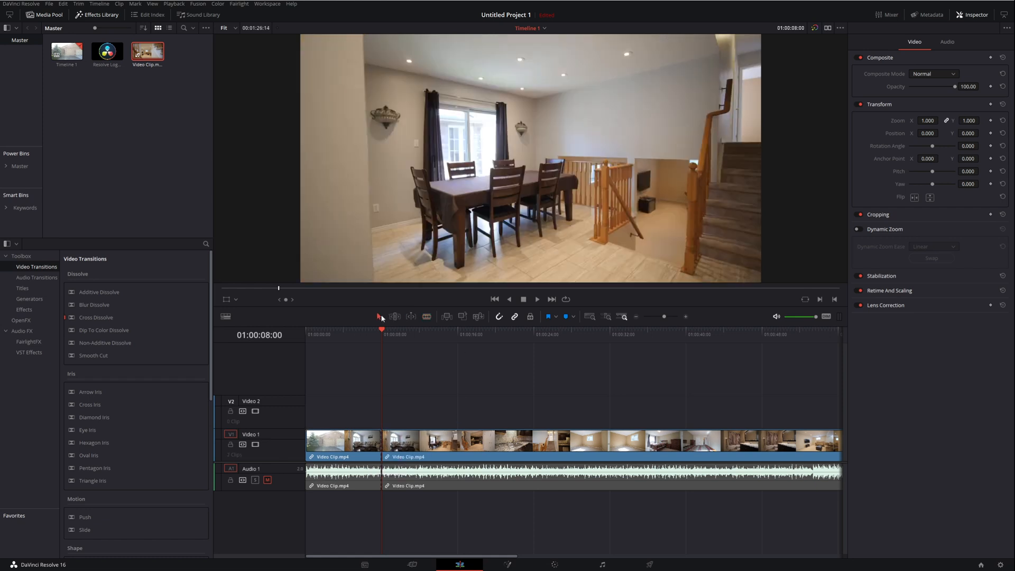
left_click(342, 442)
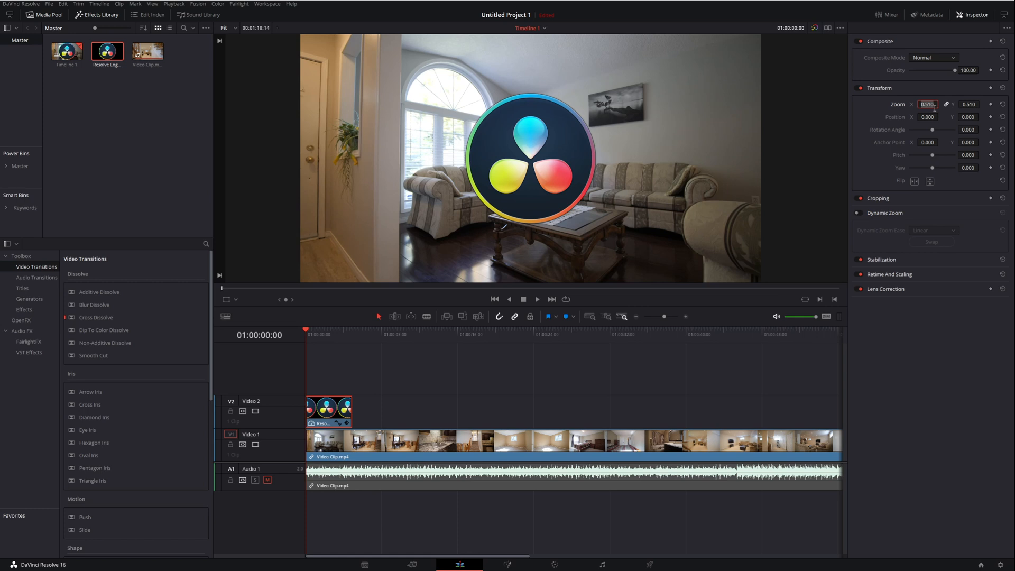
- Shrink the V2 logo to 0.350 zoom and place it bottom-right at position 754, -307
type("0.350")
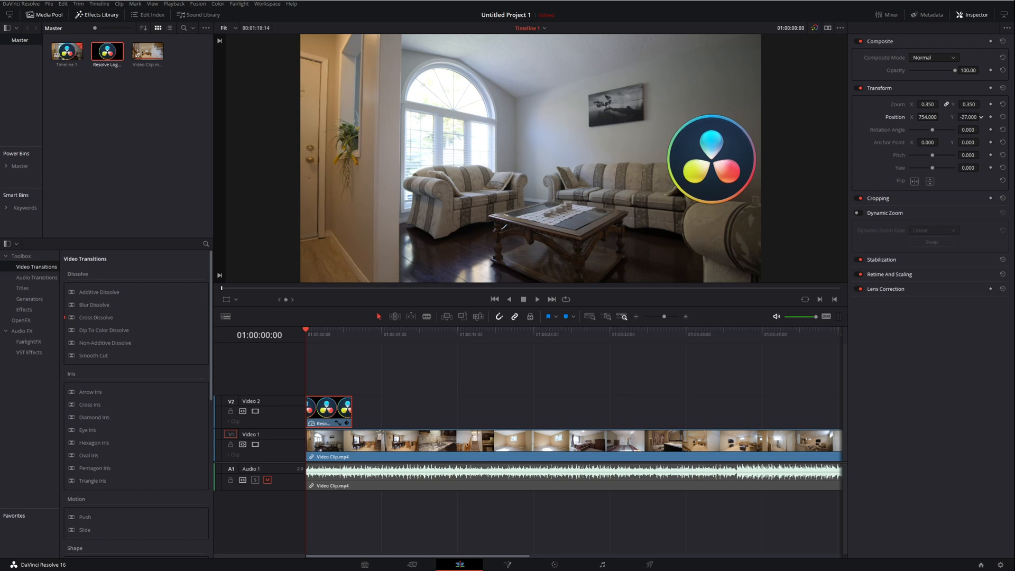
type("-307.000")
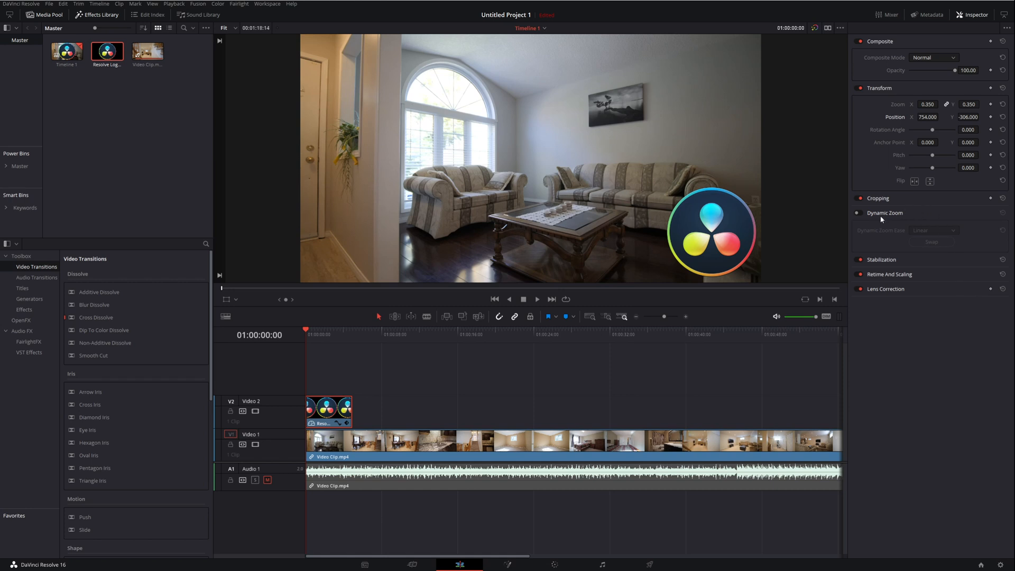
mouse_move(921, 204)
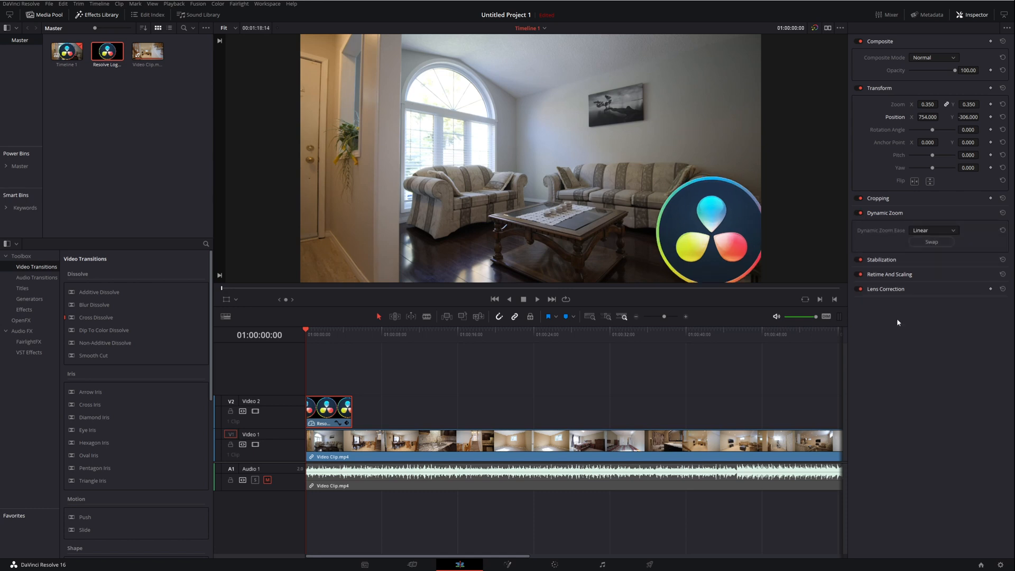
mouse_move(952, 320)
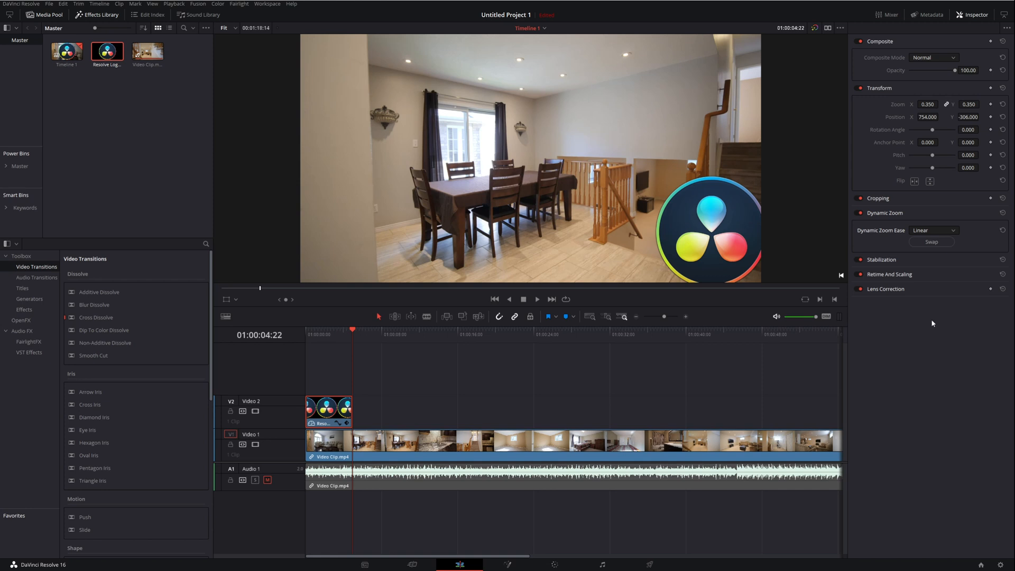
mouse_move(935, 138)
type("0.270")
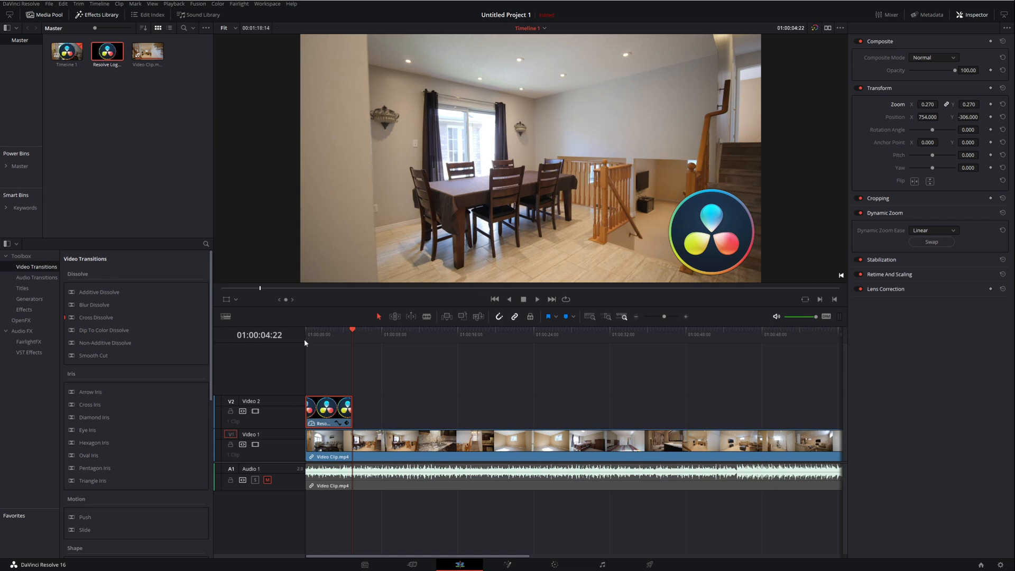
mouse_move(308, 335)
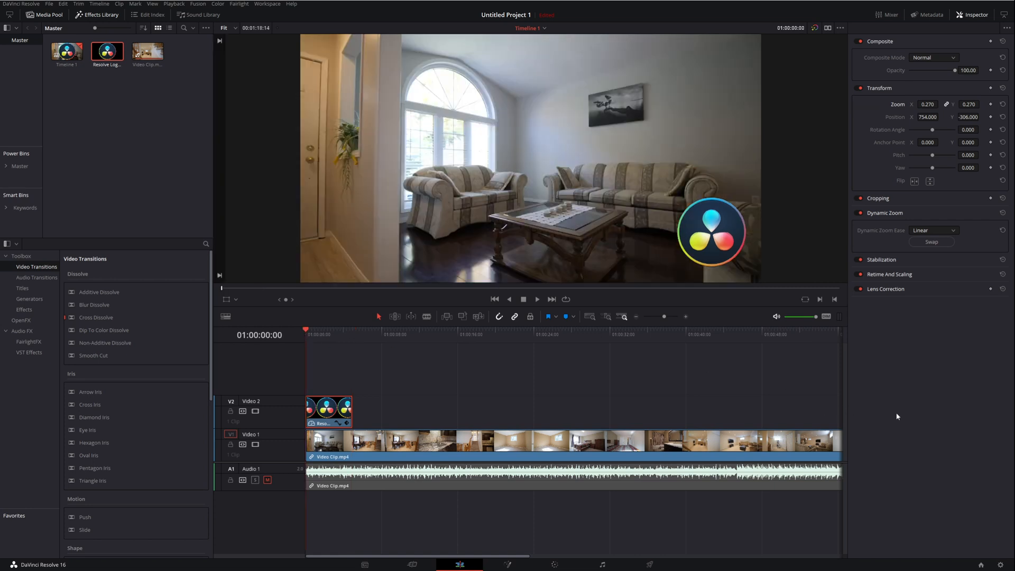
- Try Ease In, Ease Out and Ease In and Out on the logo's dynamic zoom, previewing each
left_click(537, 298)
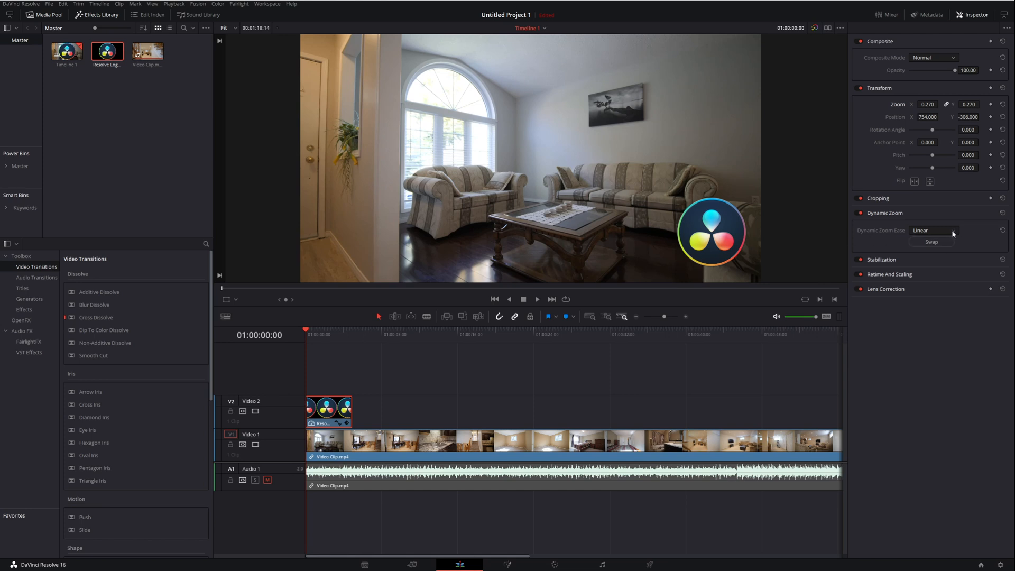
left_click(932, 229)
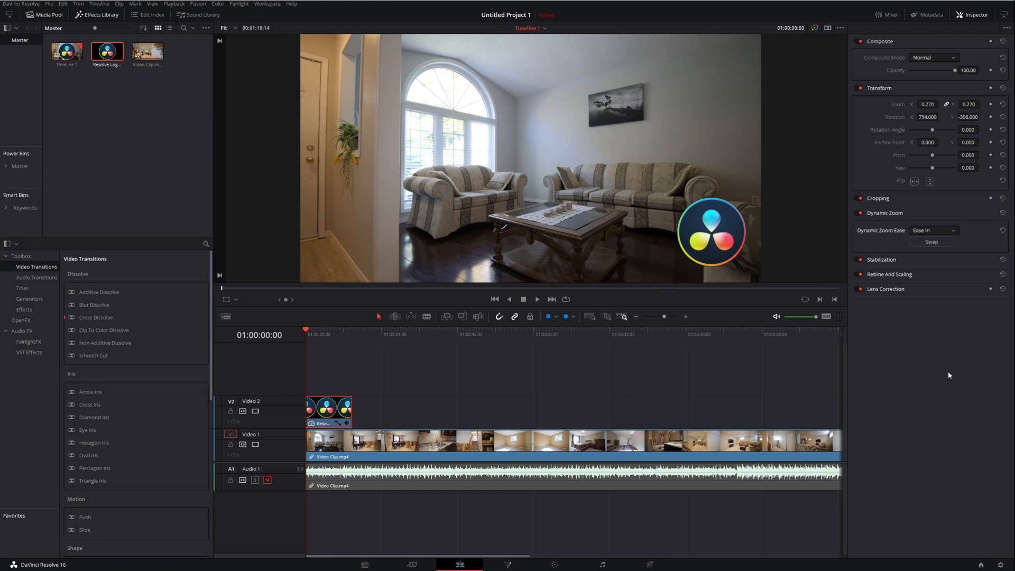
left_click(536, 298)
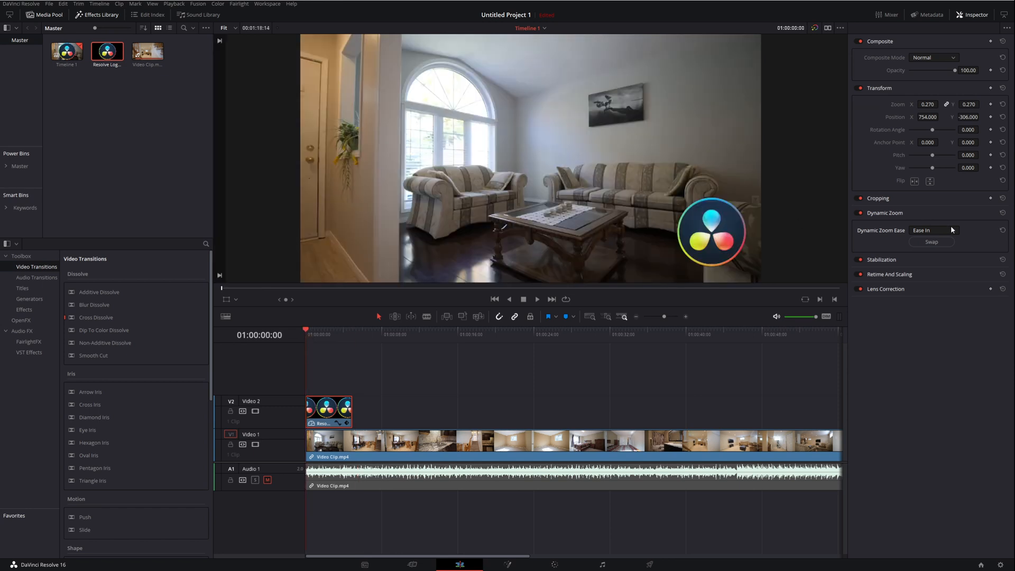
left_click(932, 229)
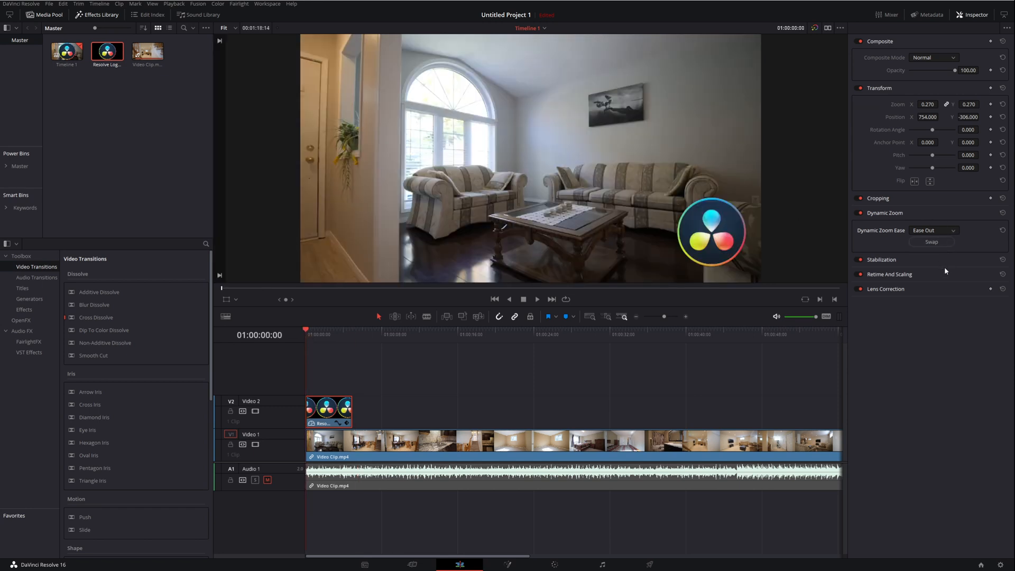
left_click(932, 229)
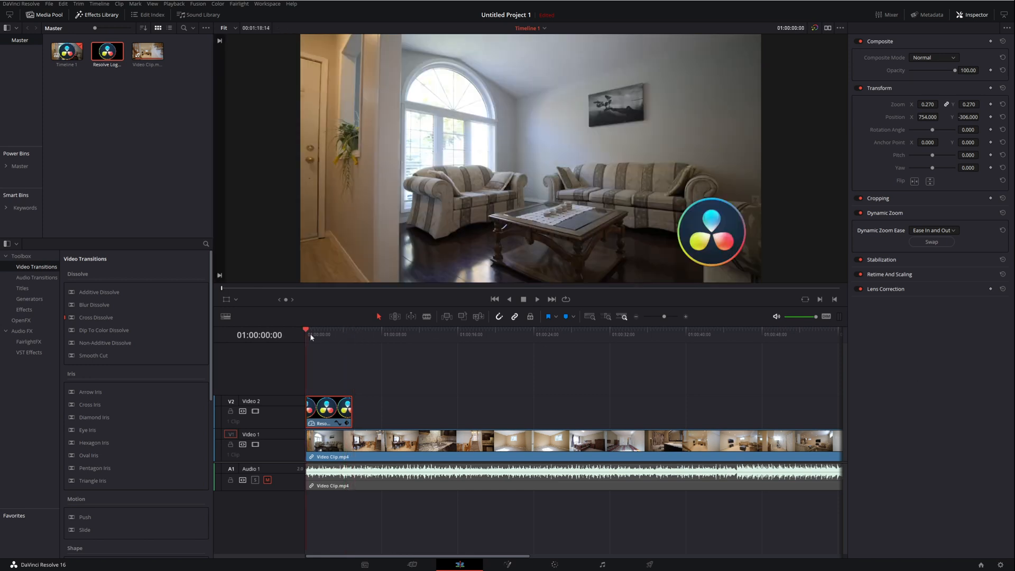
mouse_move(973, 363)
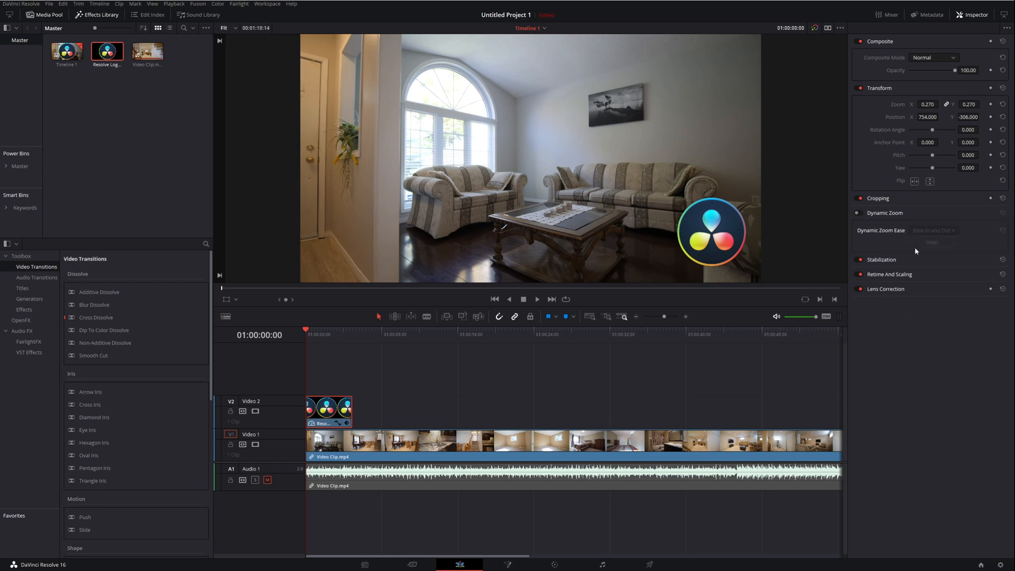
- Switch off Dynamic Zoom on the logo, leaving it at 0.270 zoom
left_click(857, 212)
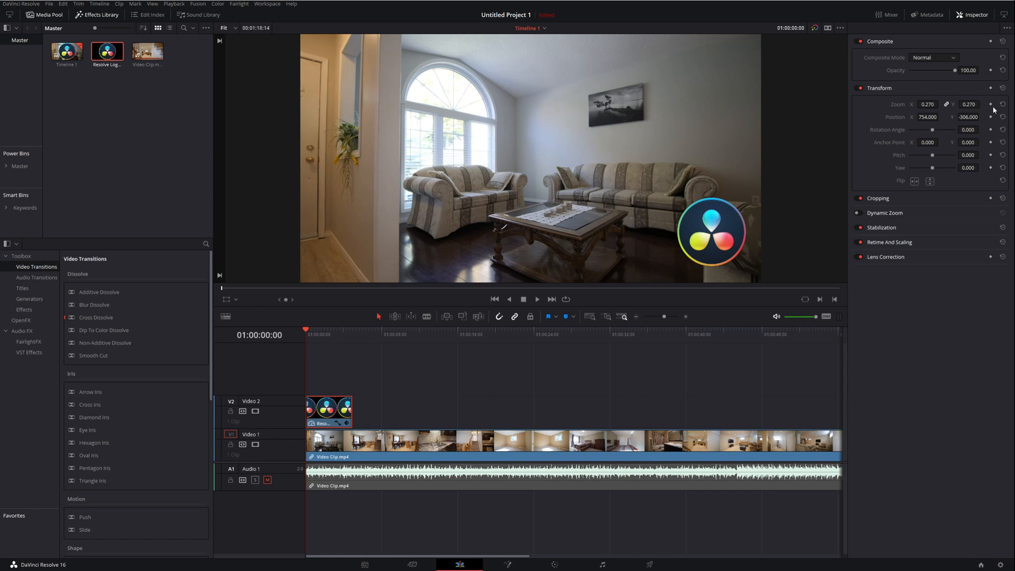
mouse_move(993, 108)
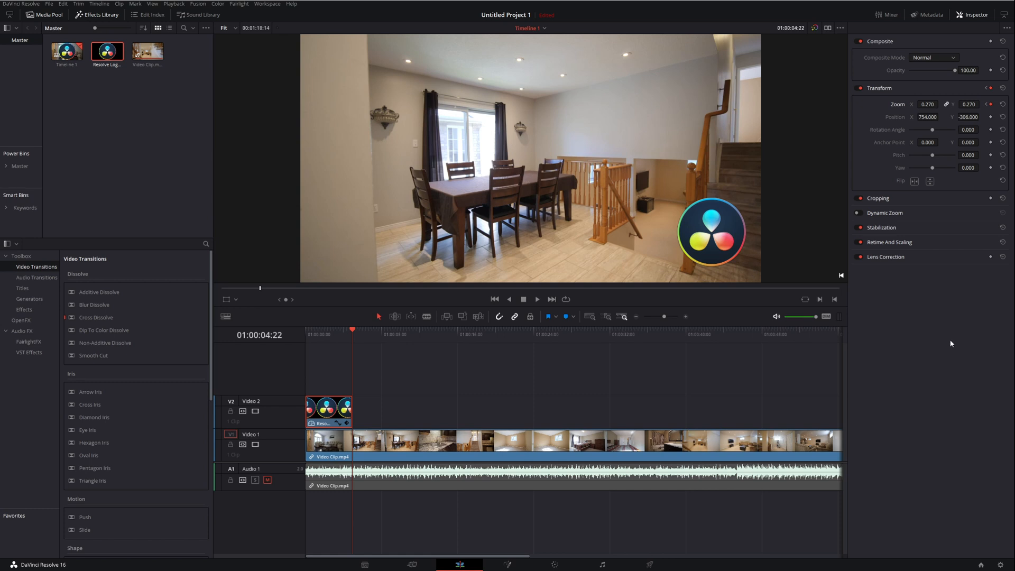
mouse_move(876, 144)
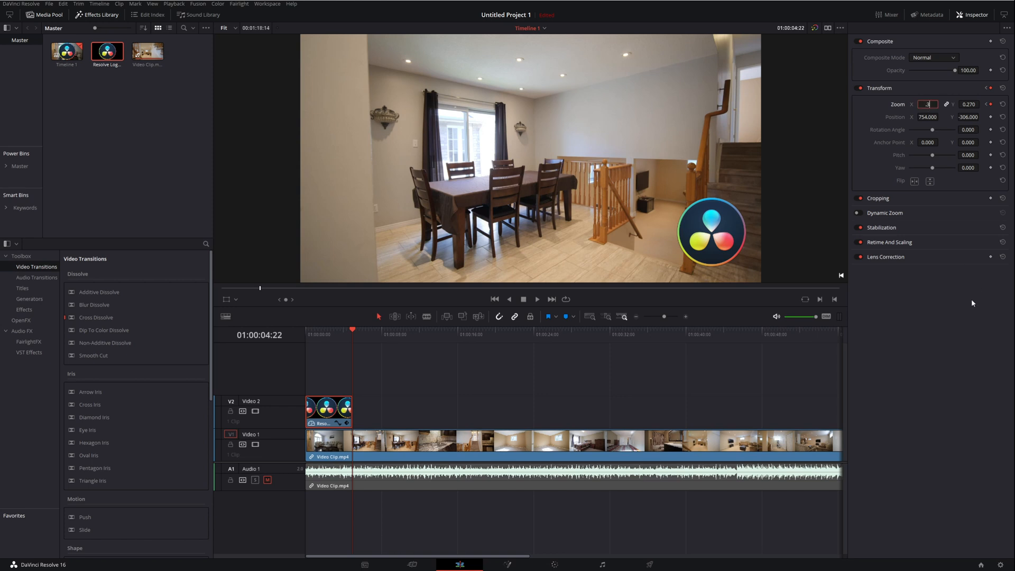
- Enlarge the logo at the 4:22 keyframe, setting zoom to 0.350 and then 0.500
type("0.350")
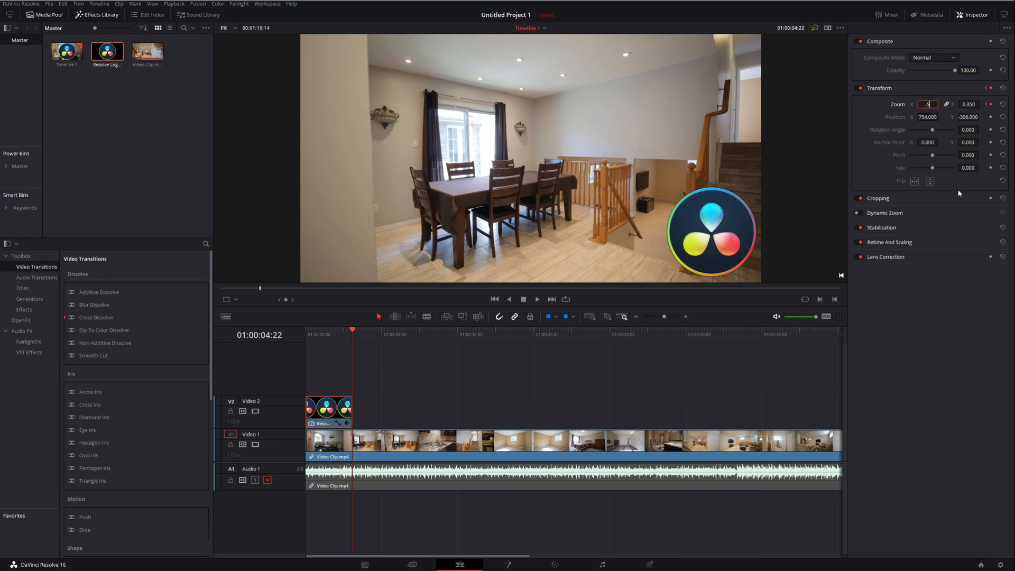
type("0.500")
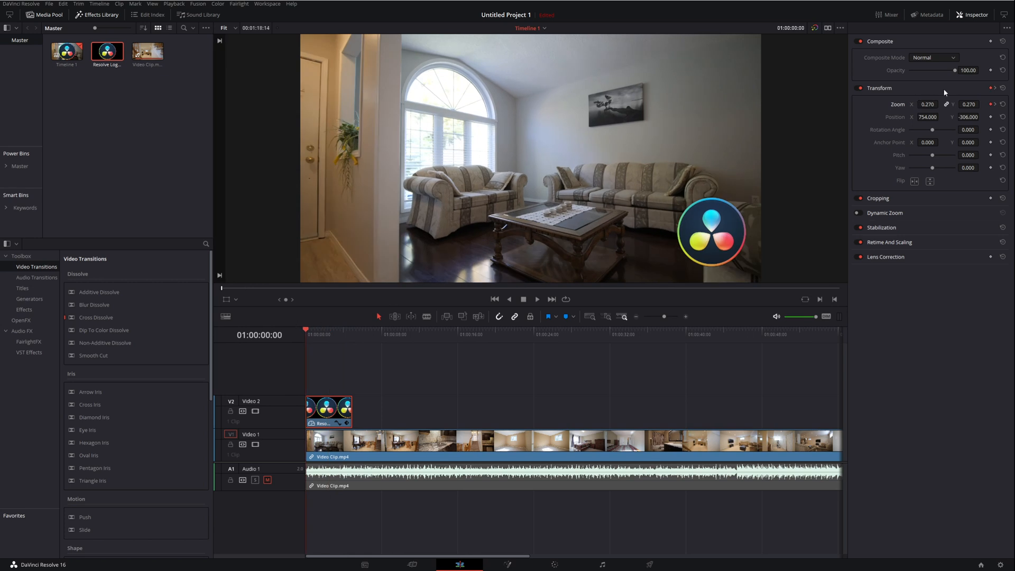
- Start the logo at 0.000 zoom, preview the growth, then set 0.350 zoom at 4:22
left_click(927, 105)
type("0.000")
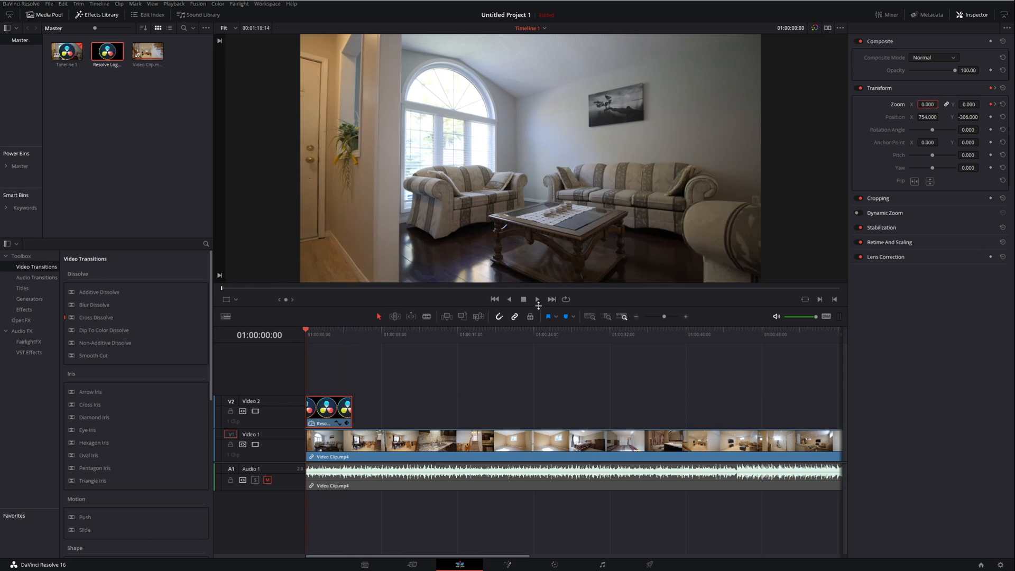
left_click(537, 298)
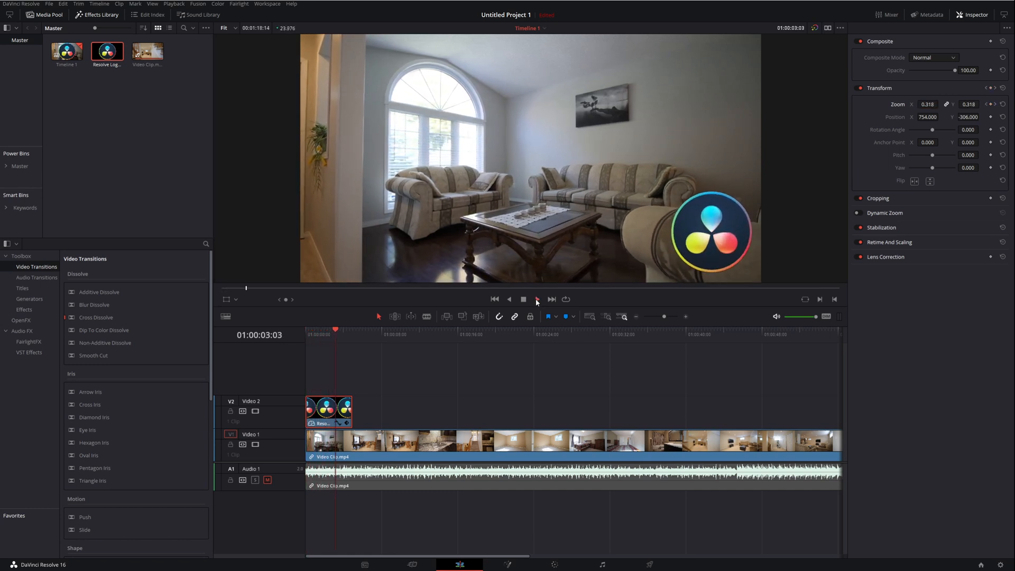
left_click(536, 299)
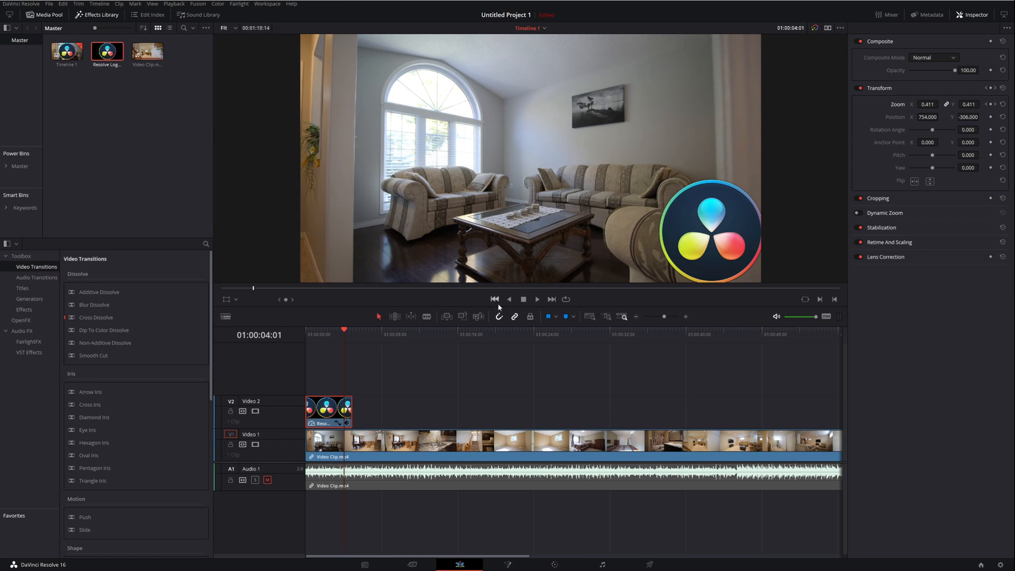
mouse_move(941, 108)
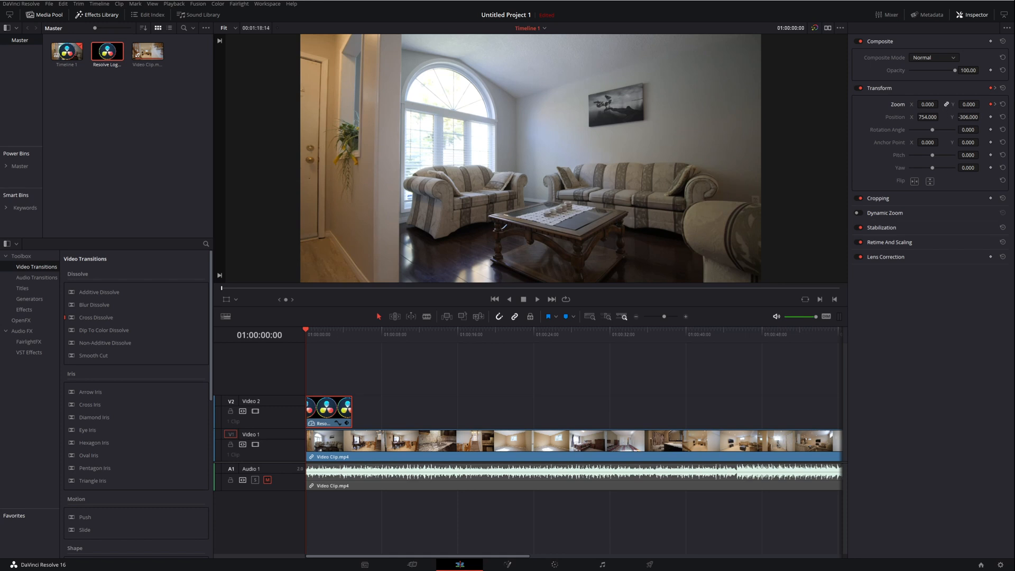
left_click(927, 104)
type("0.50")
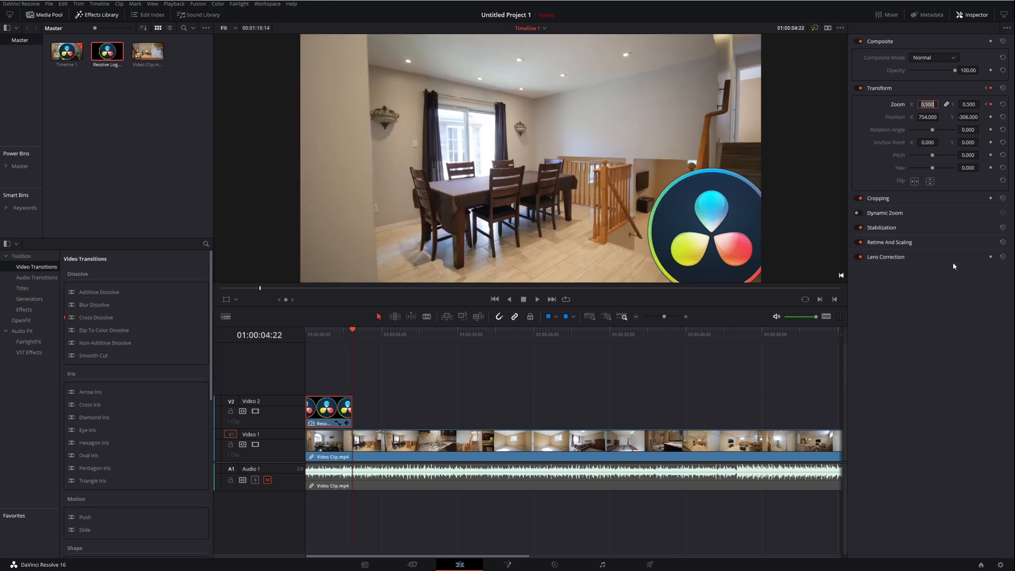
type("0.350")
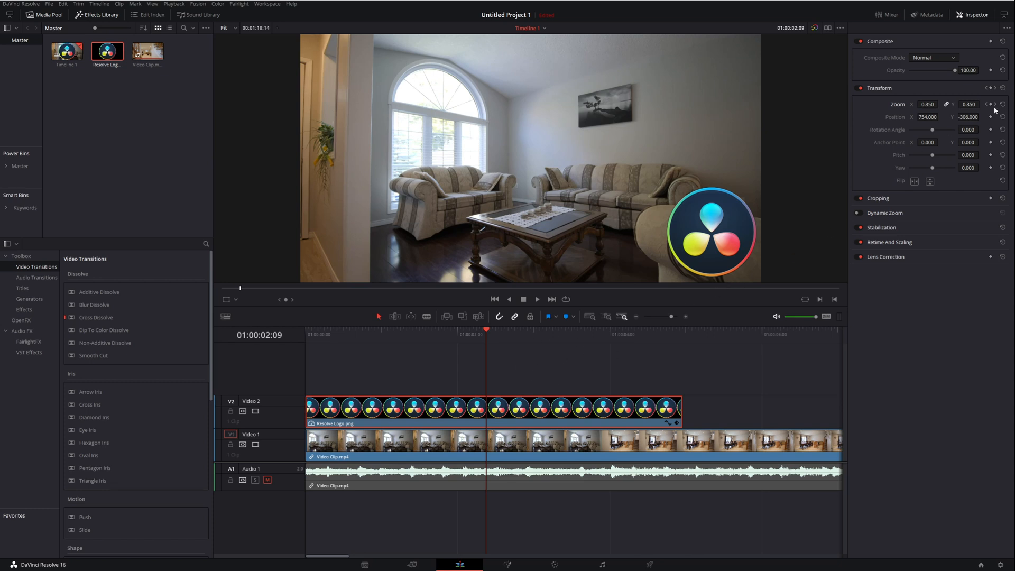
- Add a zoom keyframe at 2:09 where the logo peaks at 0.500
left_click(926, 105)
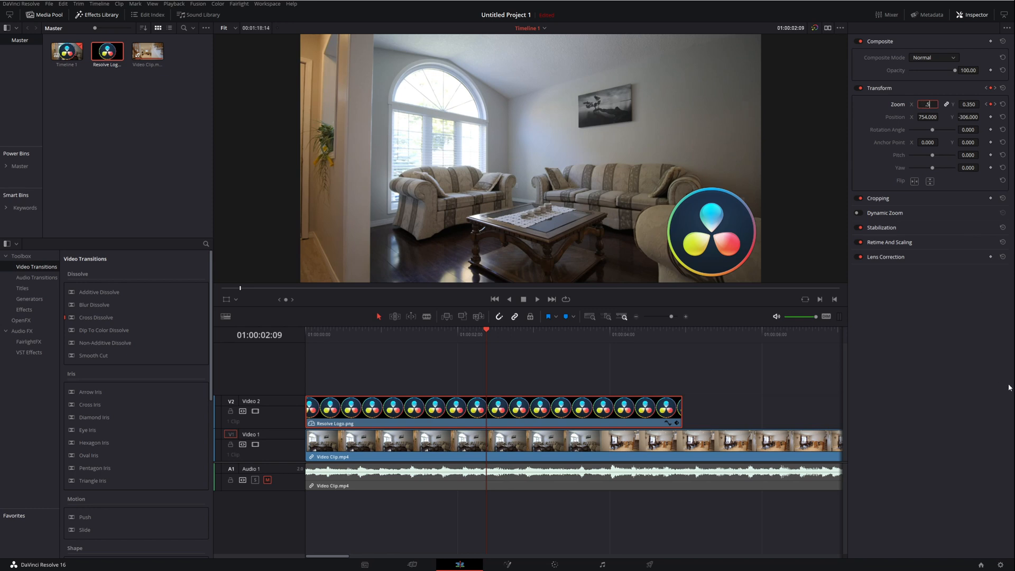
type("0.500")
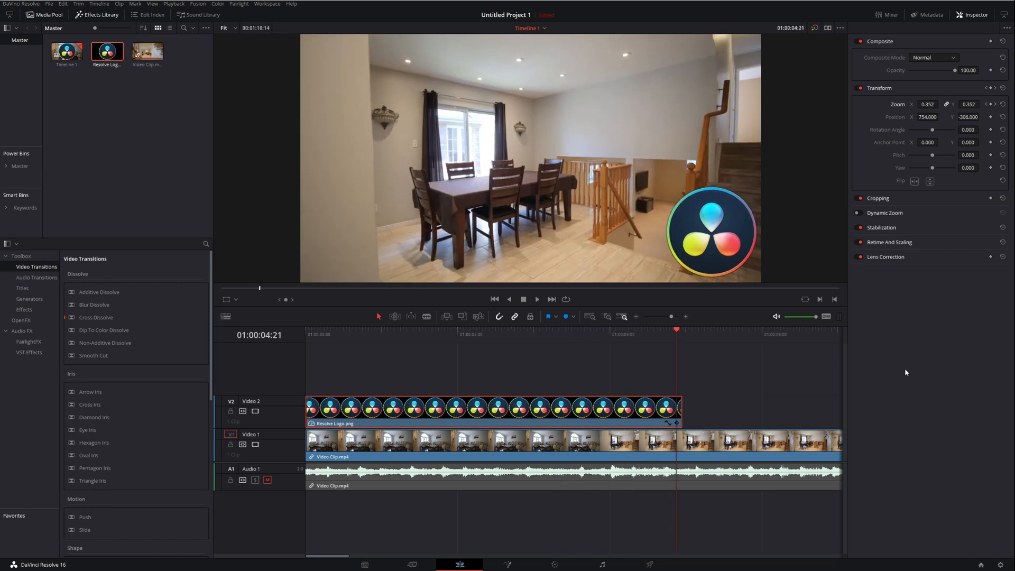
mouse_move(486, 339)
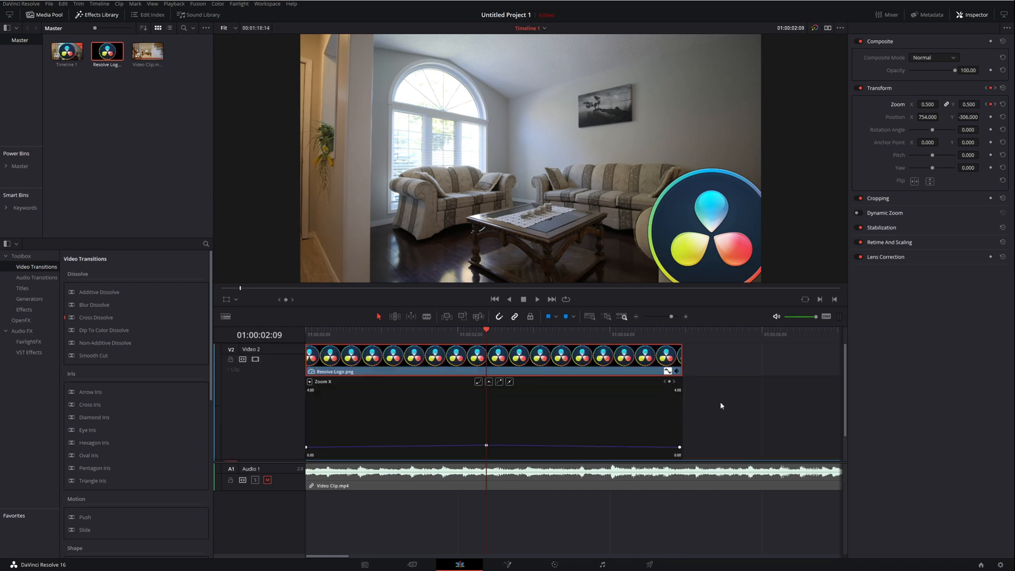
mouse_move(573, 409)
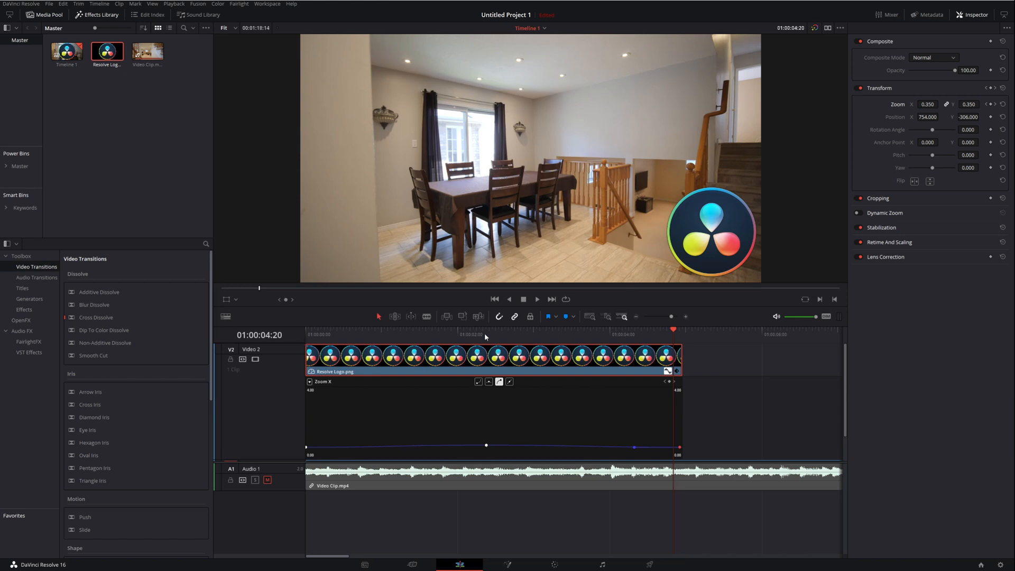
- Apply another ease preset to the zoom keyframes and preview from the timeline start
left_click(486, 445)
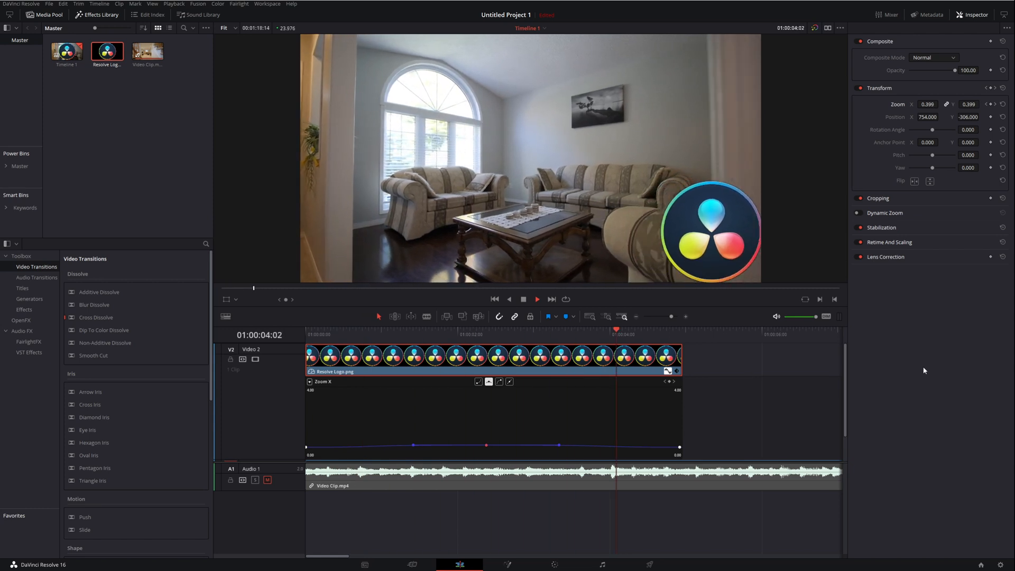
left_click(306, 333)
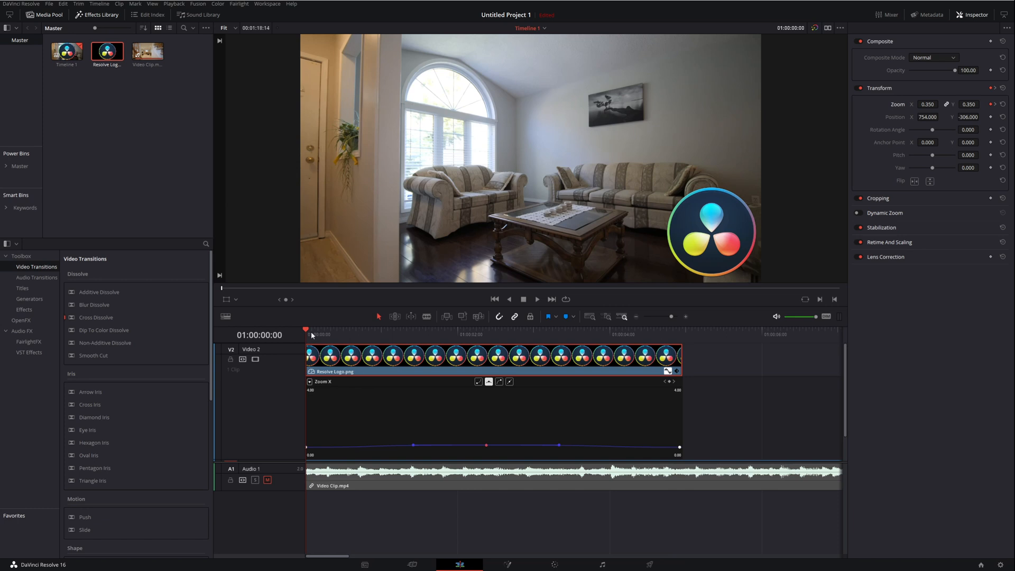